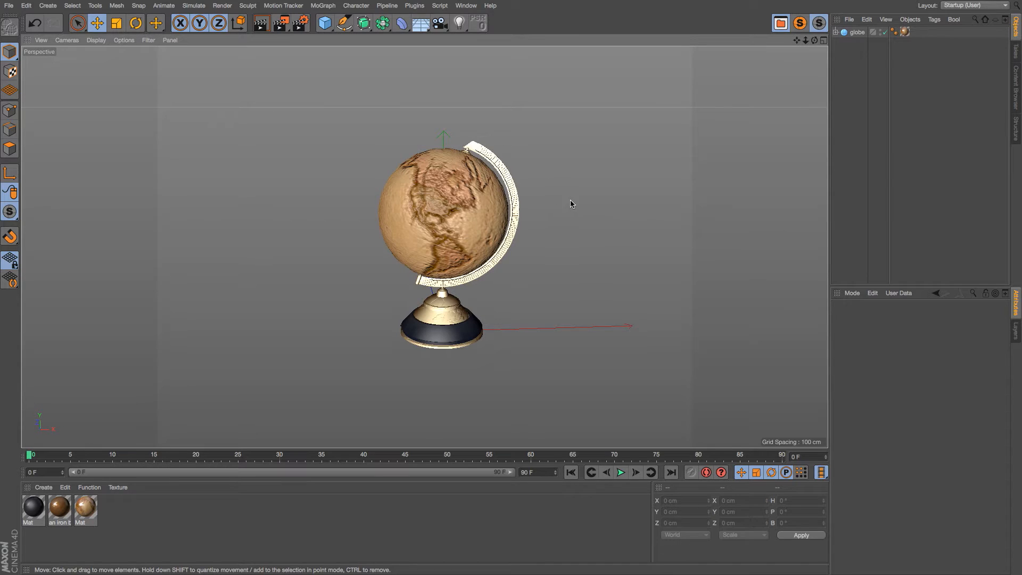
mouse_move(350, 208)
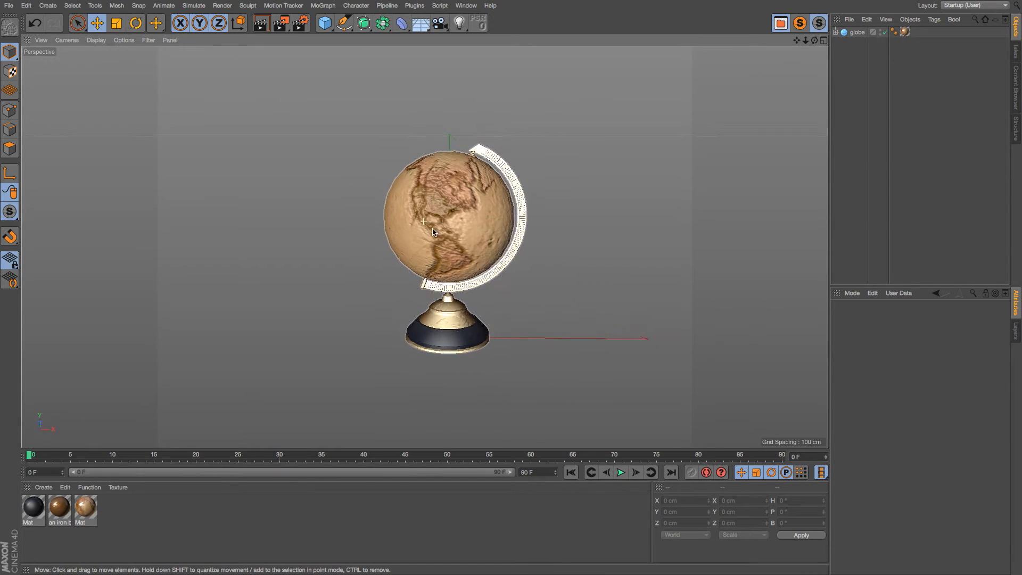
- Expand the globe object in the Object Manager to show its nested parts
click(843, 32)
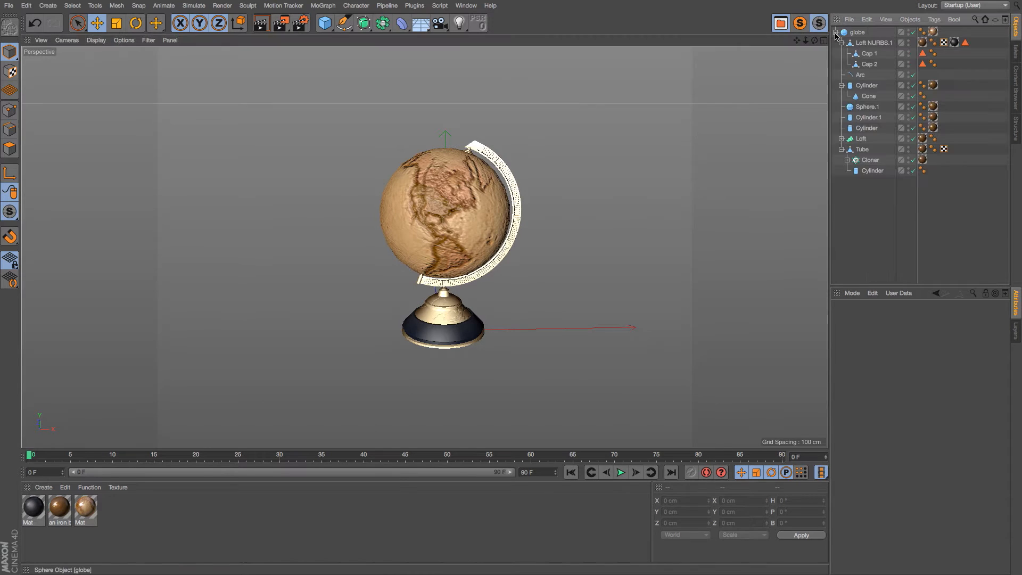
- Inspect the globe's Loft part with its caps and the Cloner inside the Tube
click(872, 42)
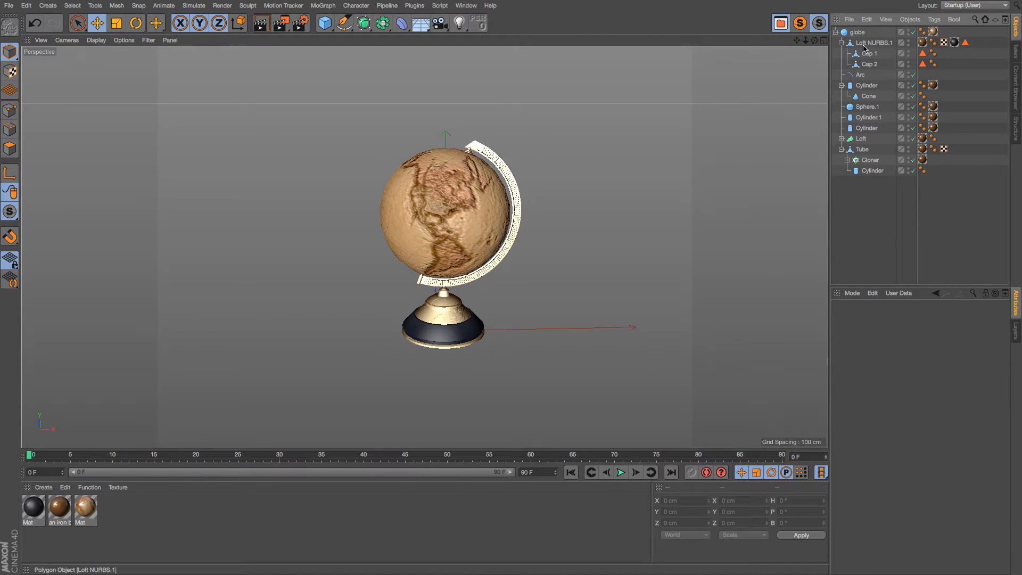
click(861, 138)
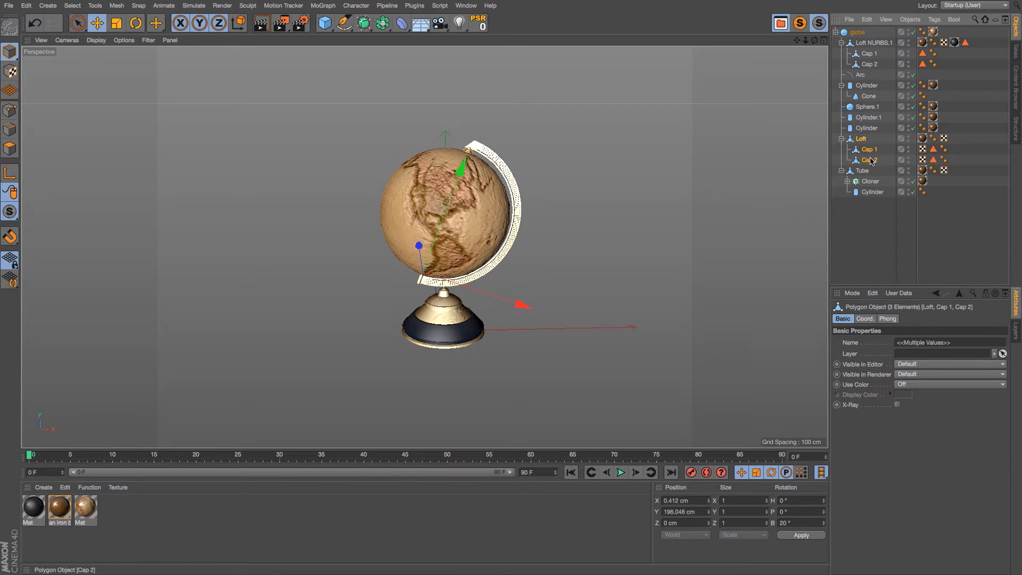
click(910, 19)
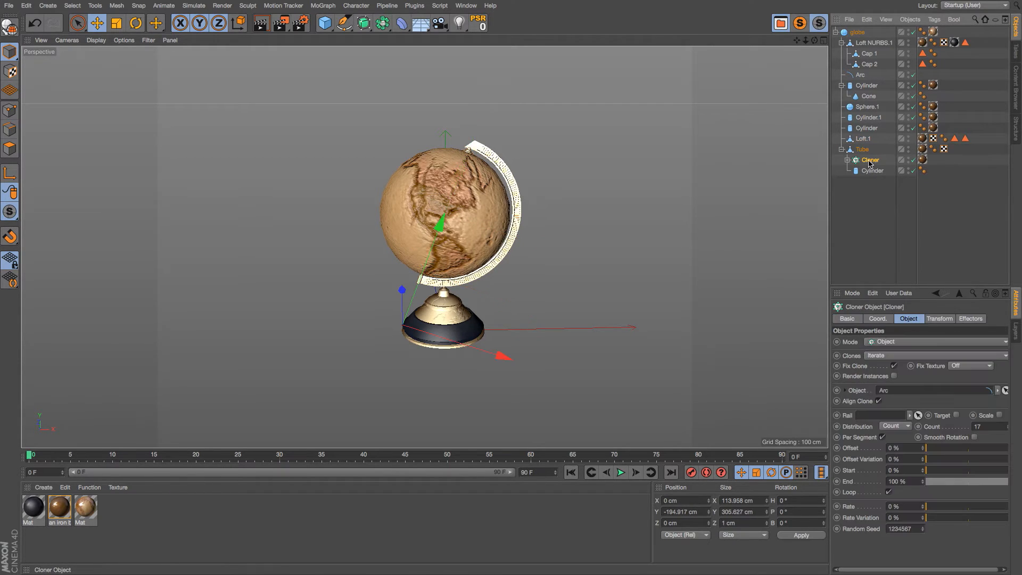
click(848, 160)
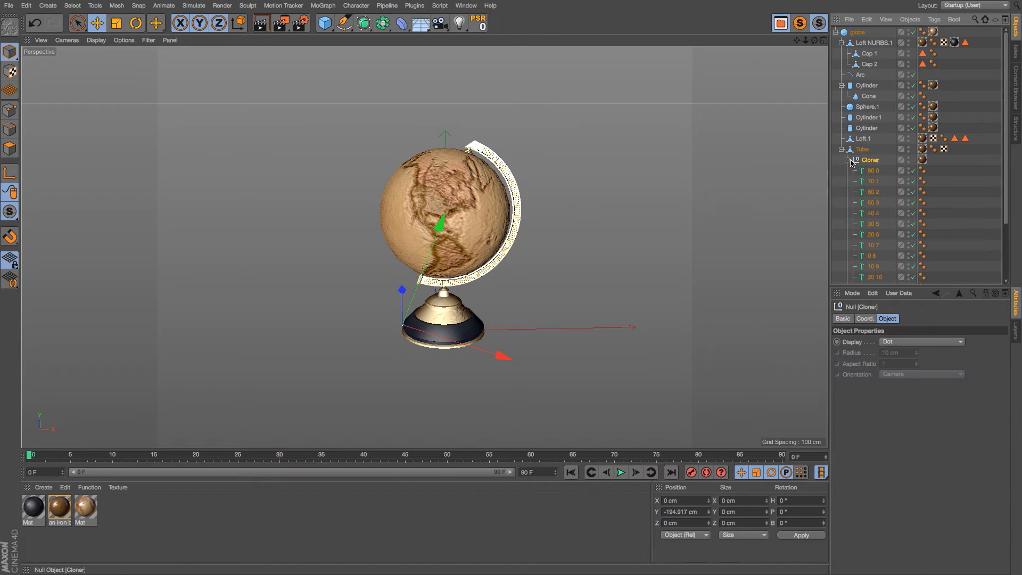
click(846, 160)
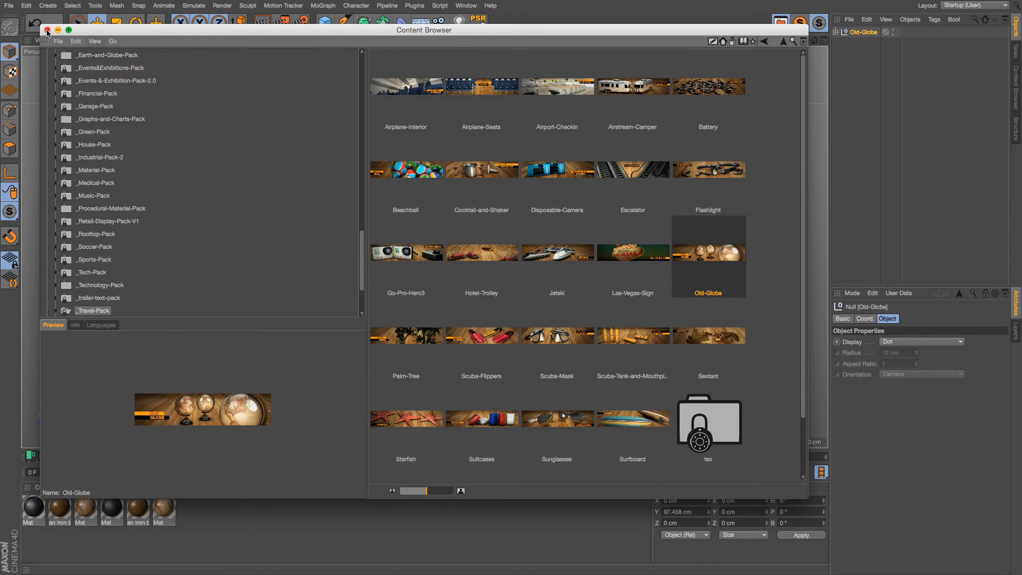
- Load the Old-Globe model from the Content Browser and close the library window
click(46, 29)
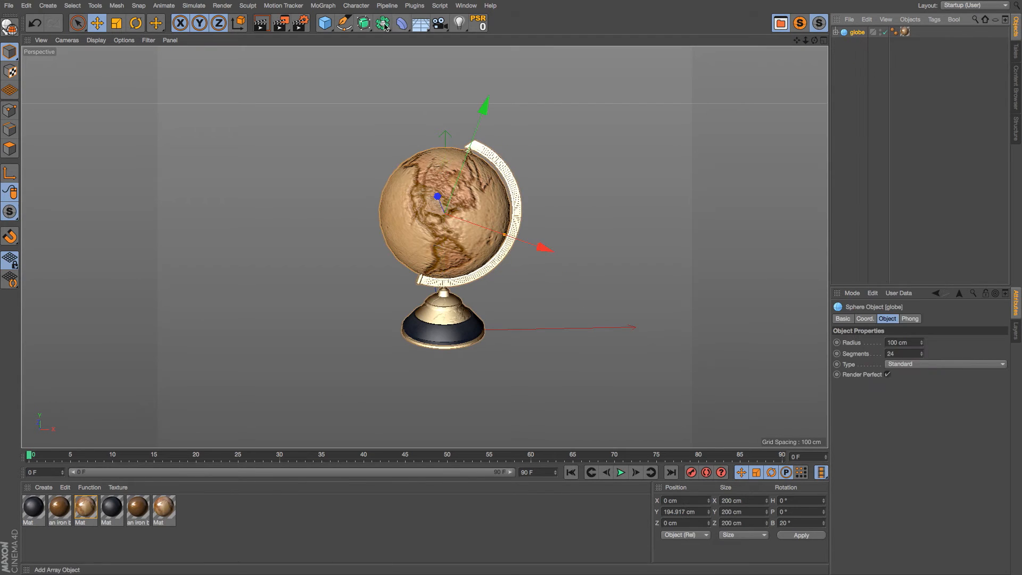
click(381, 23)
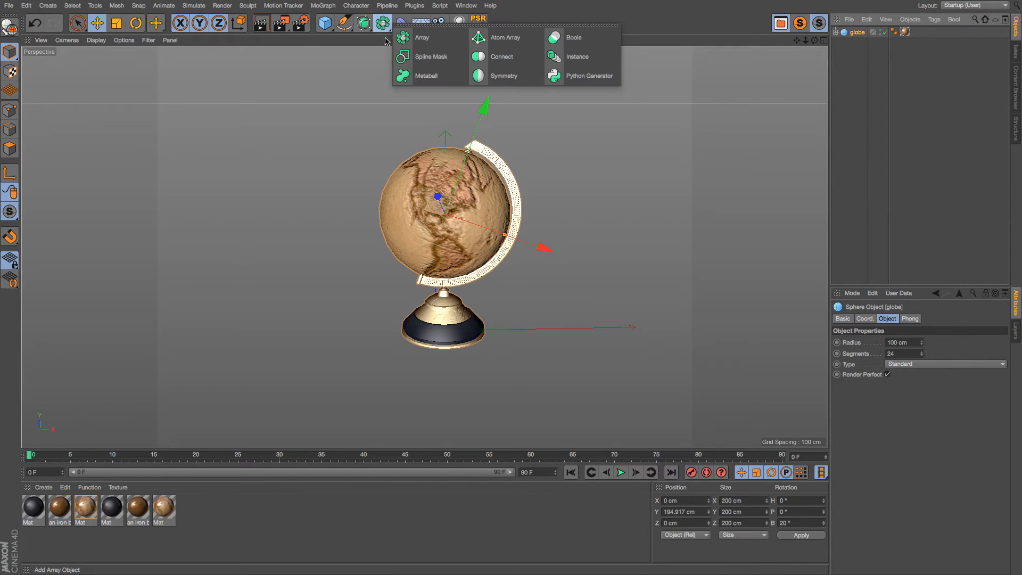
- Add a Connect object from the Generators palette and select the globe
click(501, 56)
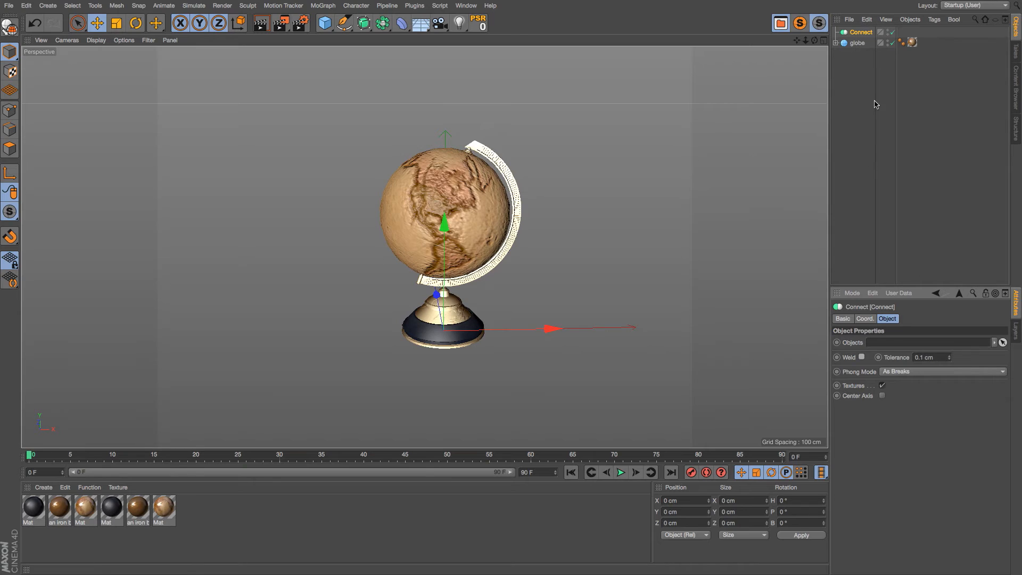
click(862, 43)
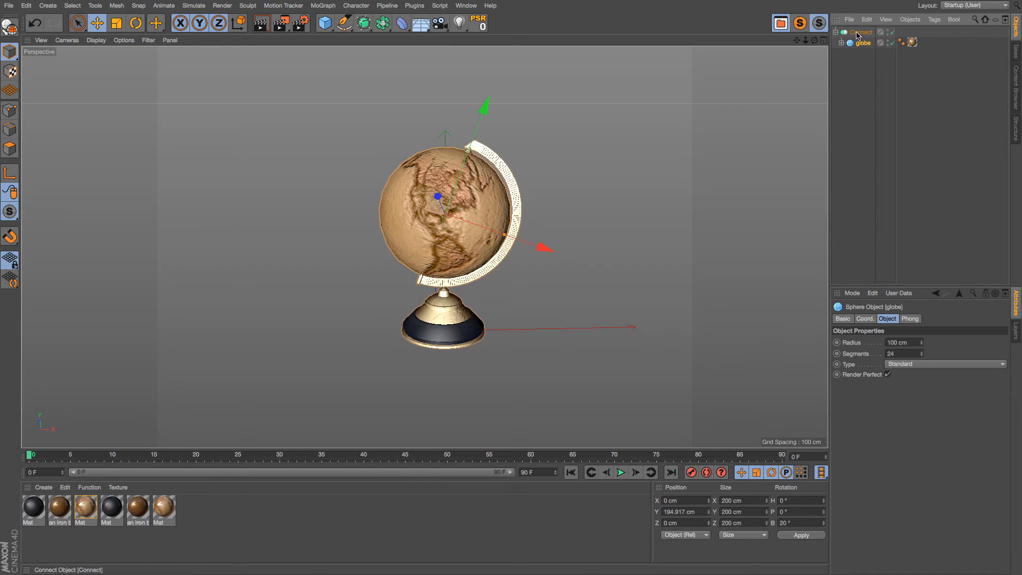
- Nest the globe in the Connect object and make it editable as one object
click(861, 32)
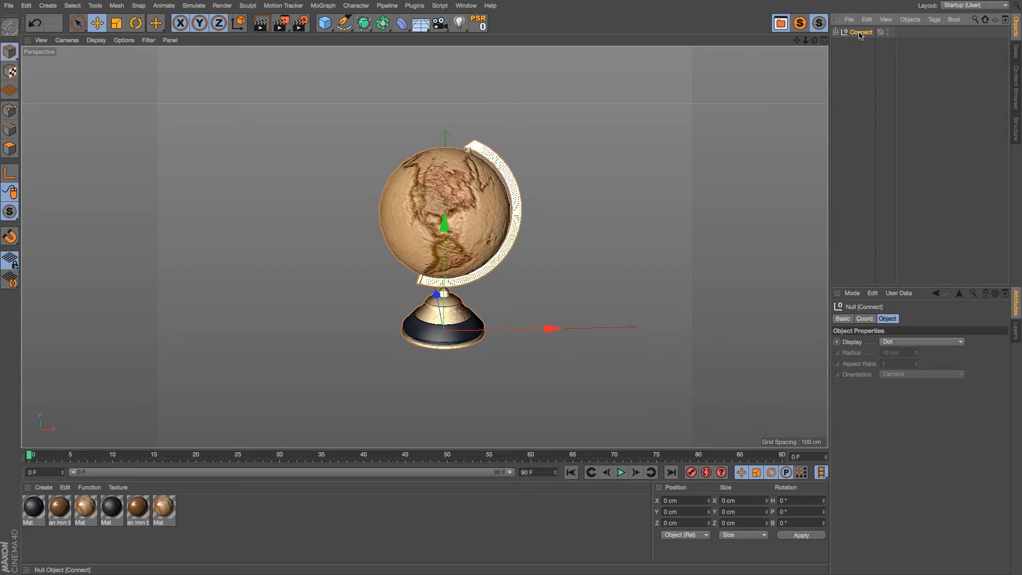
mouse_move(885, 44)
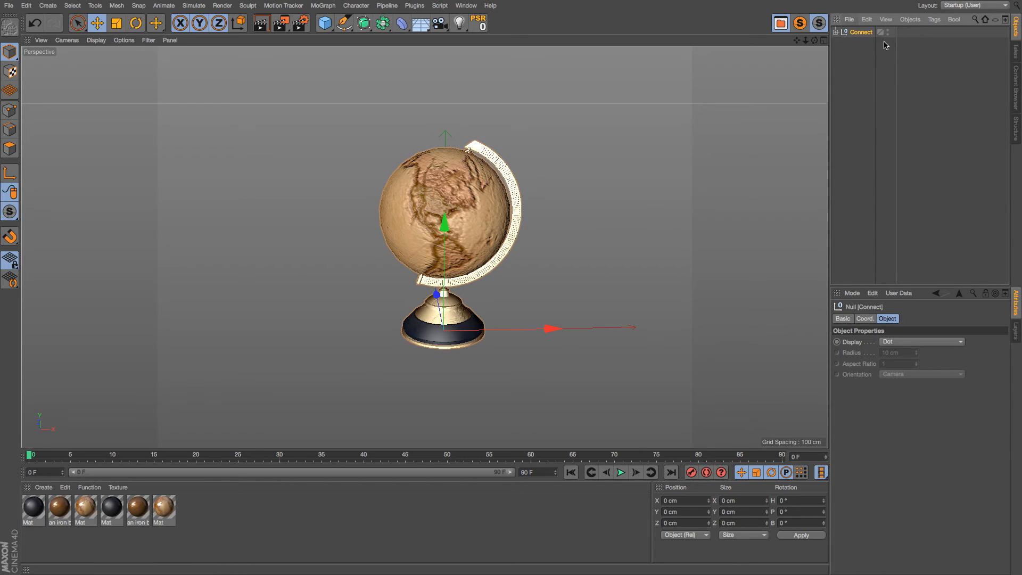